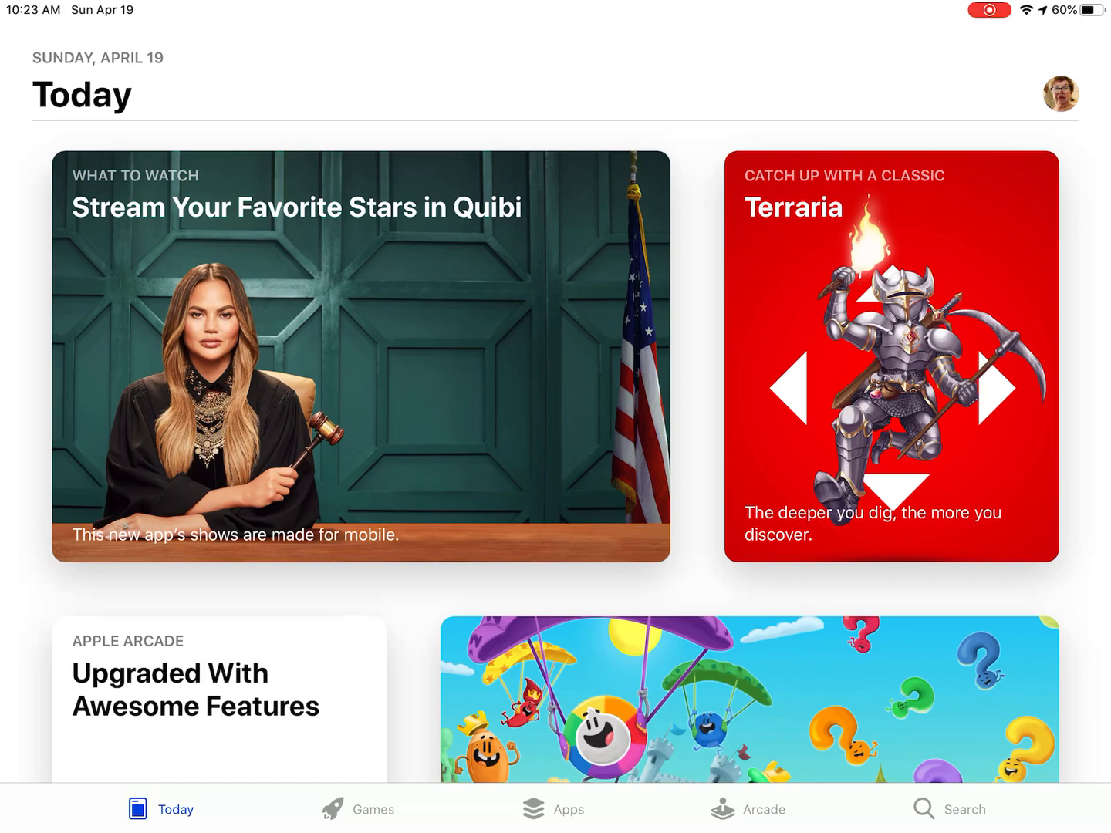
# Switch the App Store from Today to the Search page
pyautogui.click(969, 809)
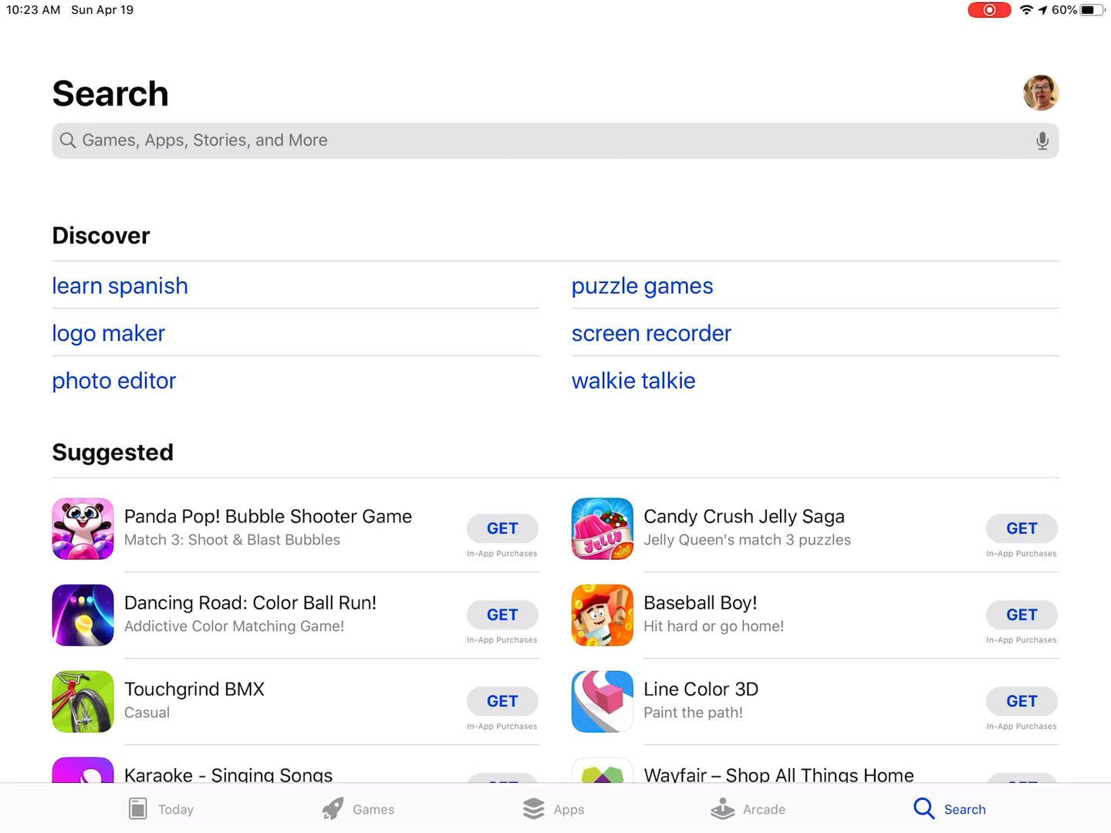
# Enter 'Zoom' in the App Store search field
pyautogui.click(556, 140)
pyautogui.write('Zoo')
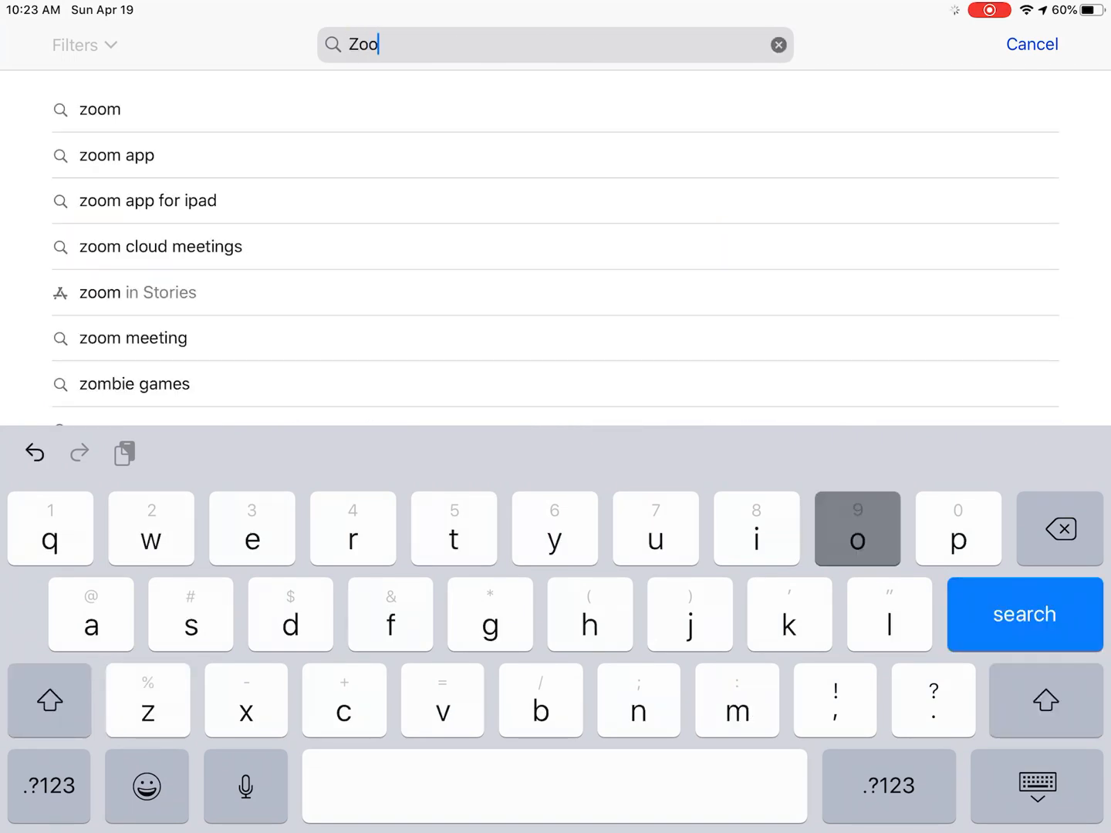
pyautogui.press('m')
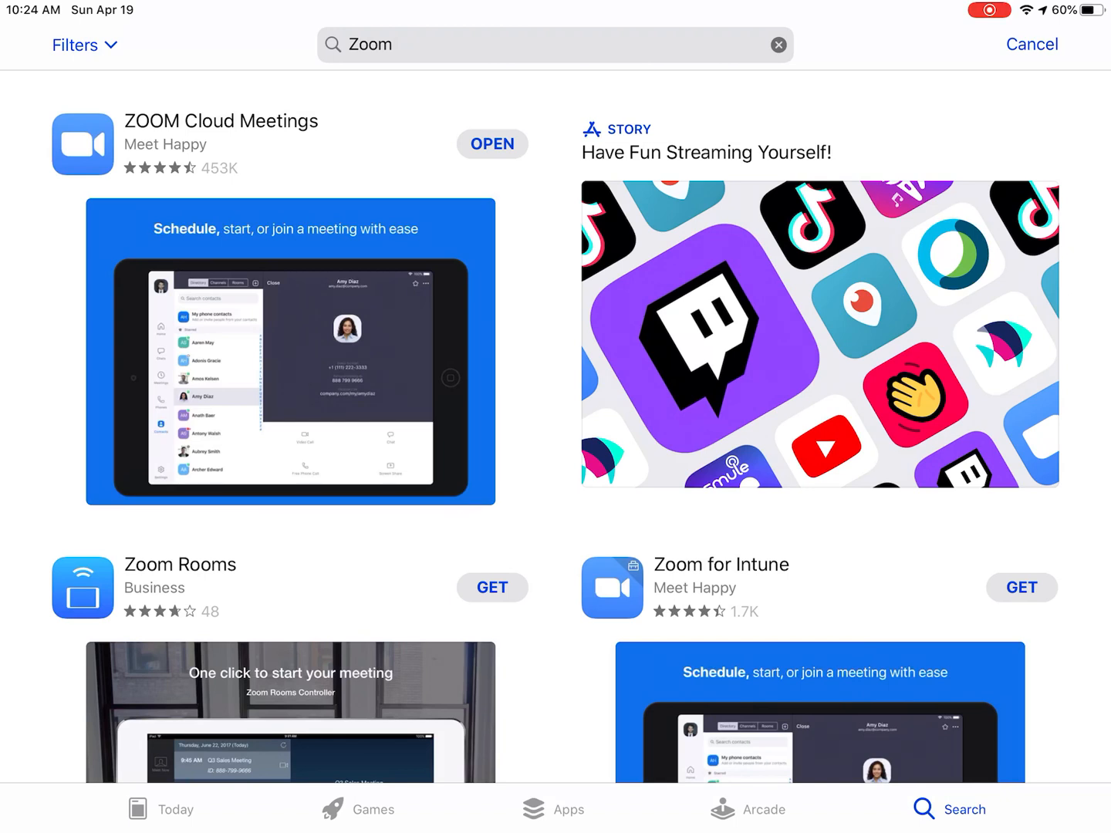
# Launch the installed ZOOM Cloud Meetings app from the search results
pyautogui.click(492, 144)
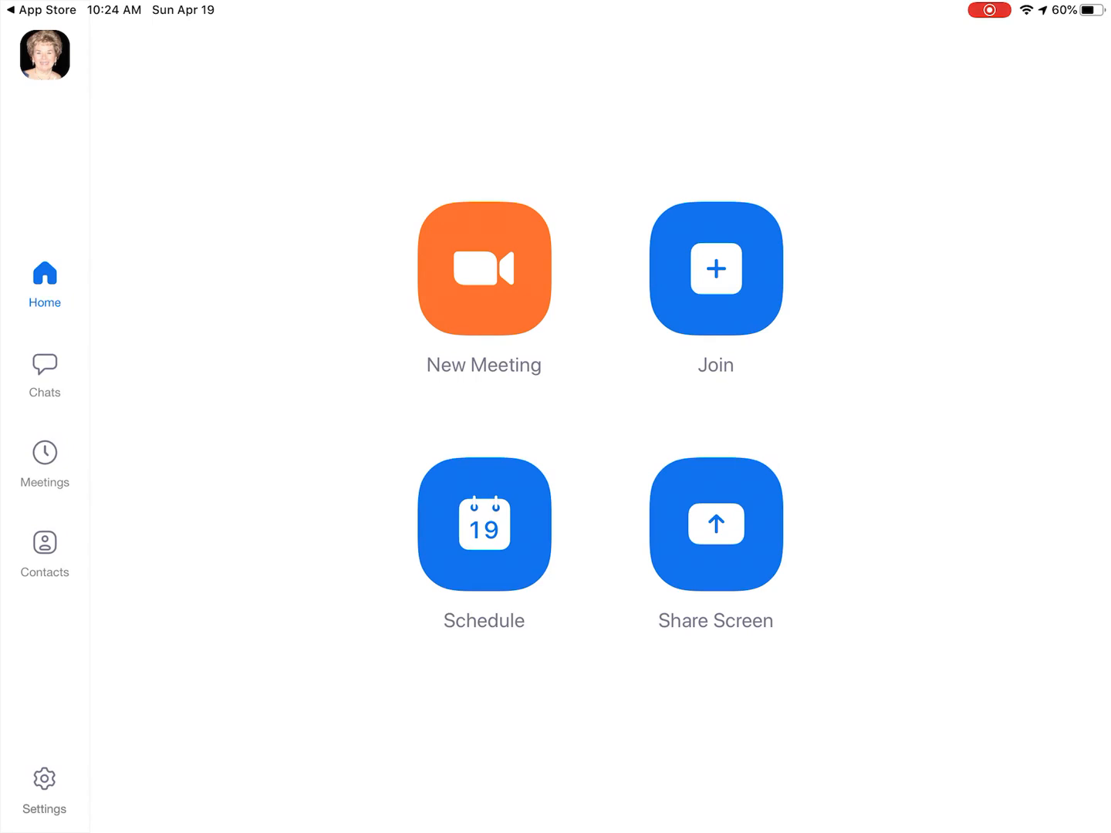
# Open Zoom's Settings panel from the left sidebar gear icon
pyautogui.click(44, 787)
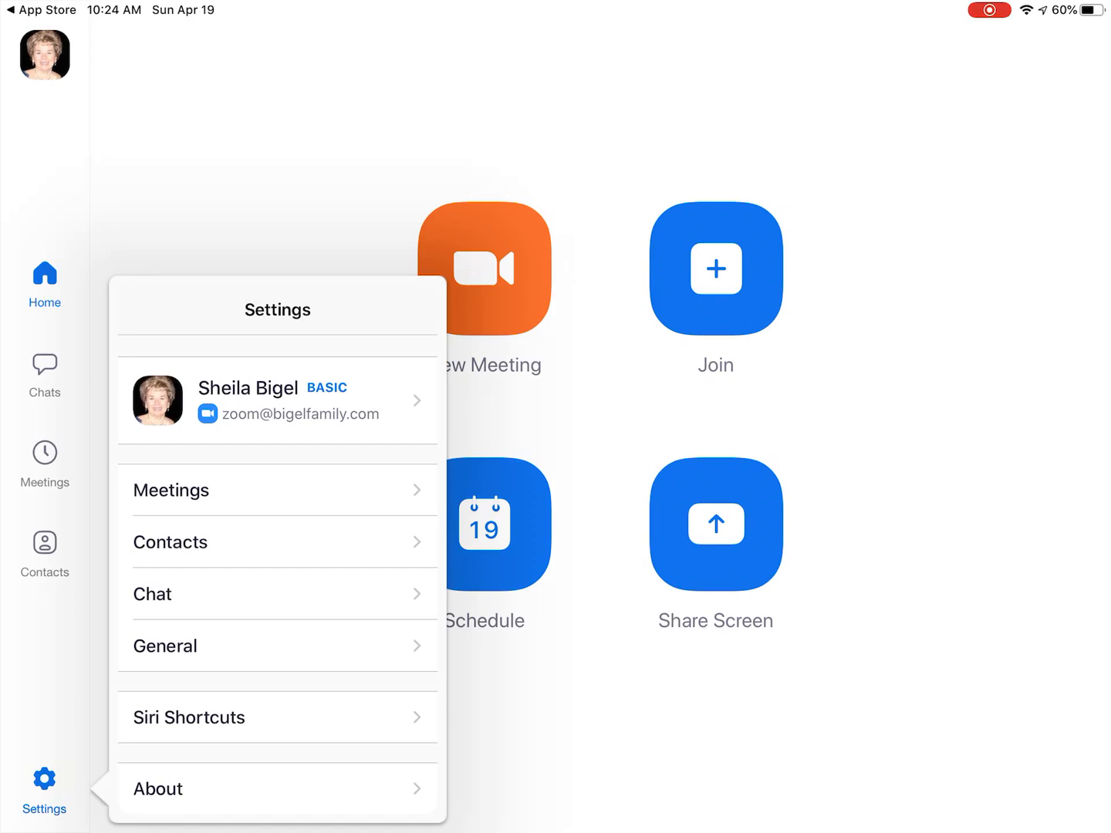
# Open Meeting Settings and scroll down to the Always Show Meeting Controls toggle
pyautogui.click(170, 490)
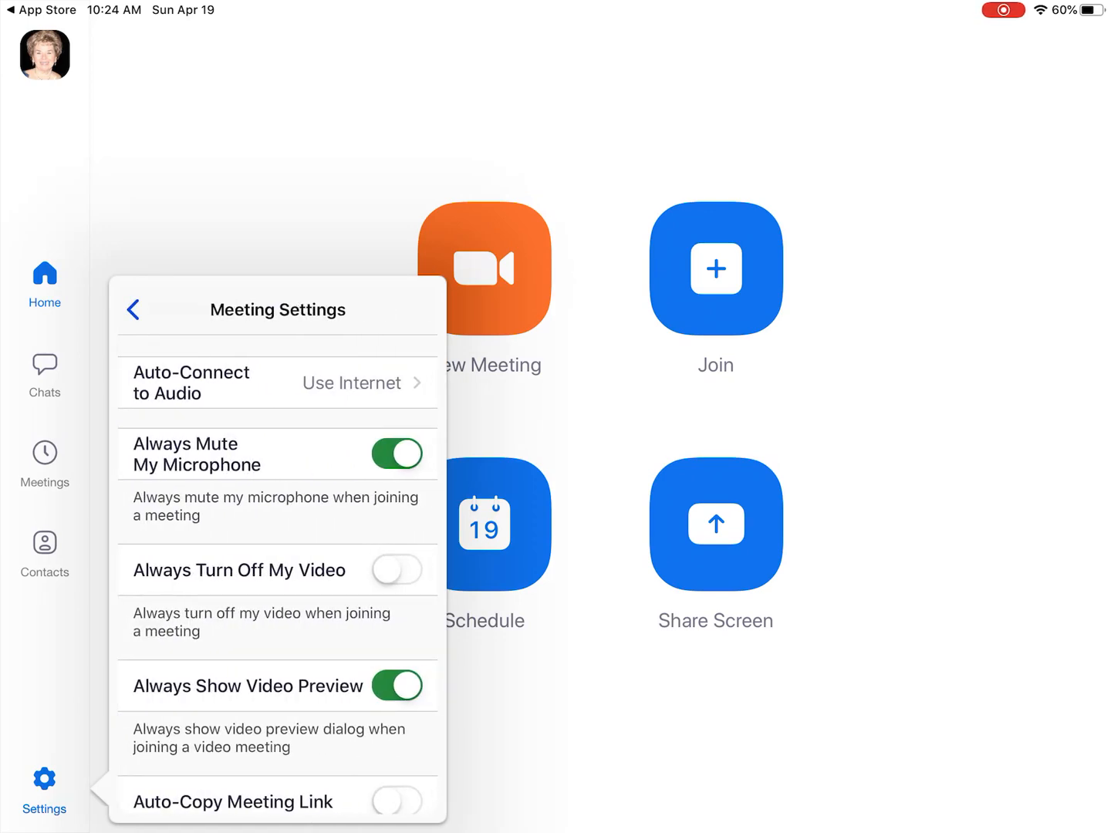
pyautogui.scroll(-3)
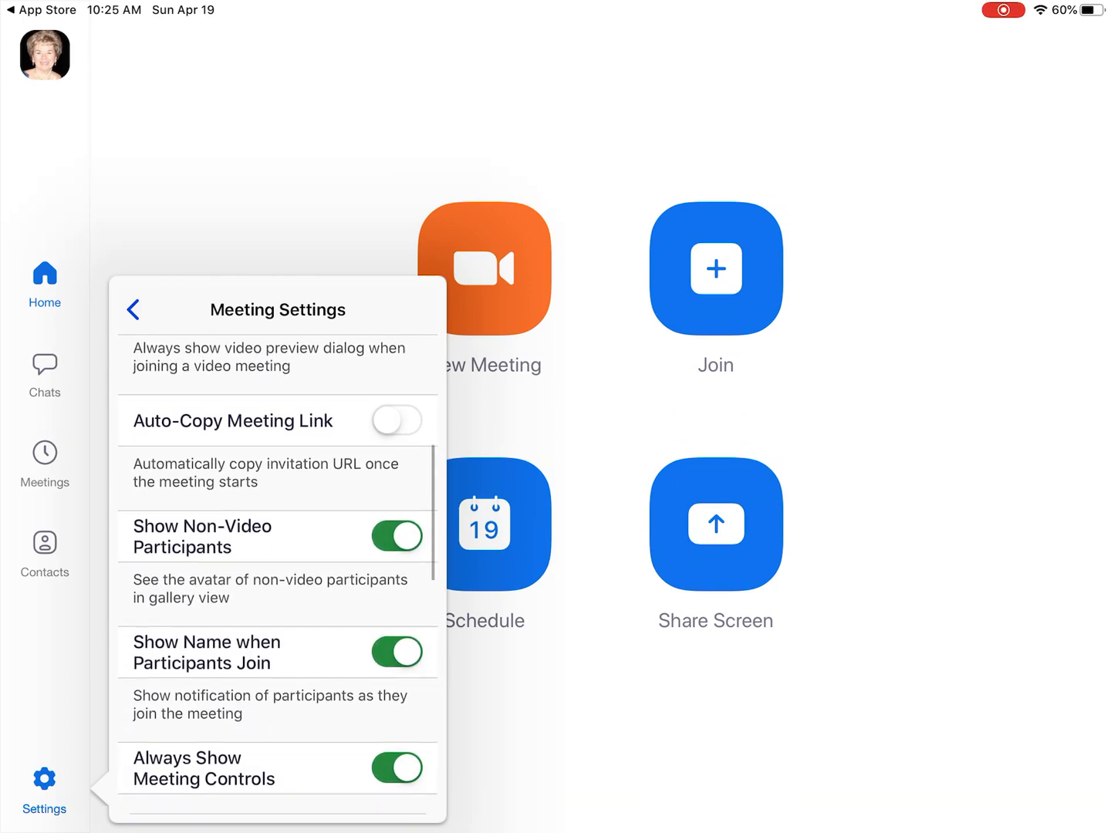
pyautogui.scroll(-3)
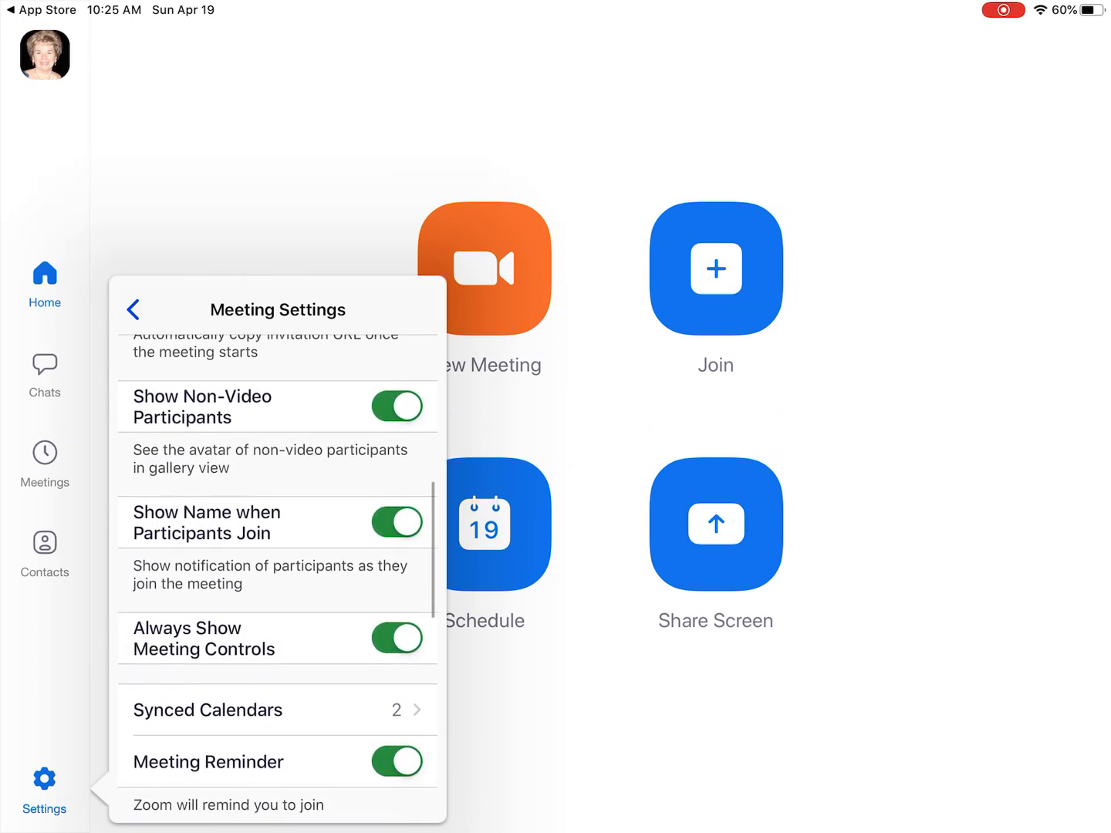